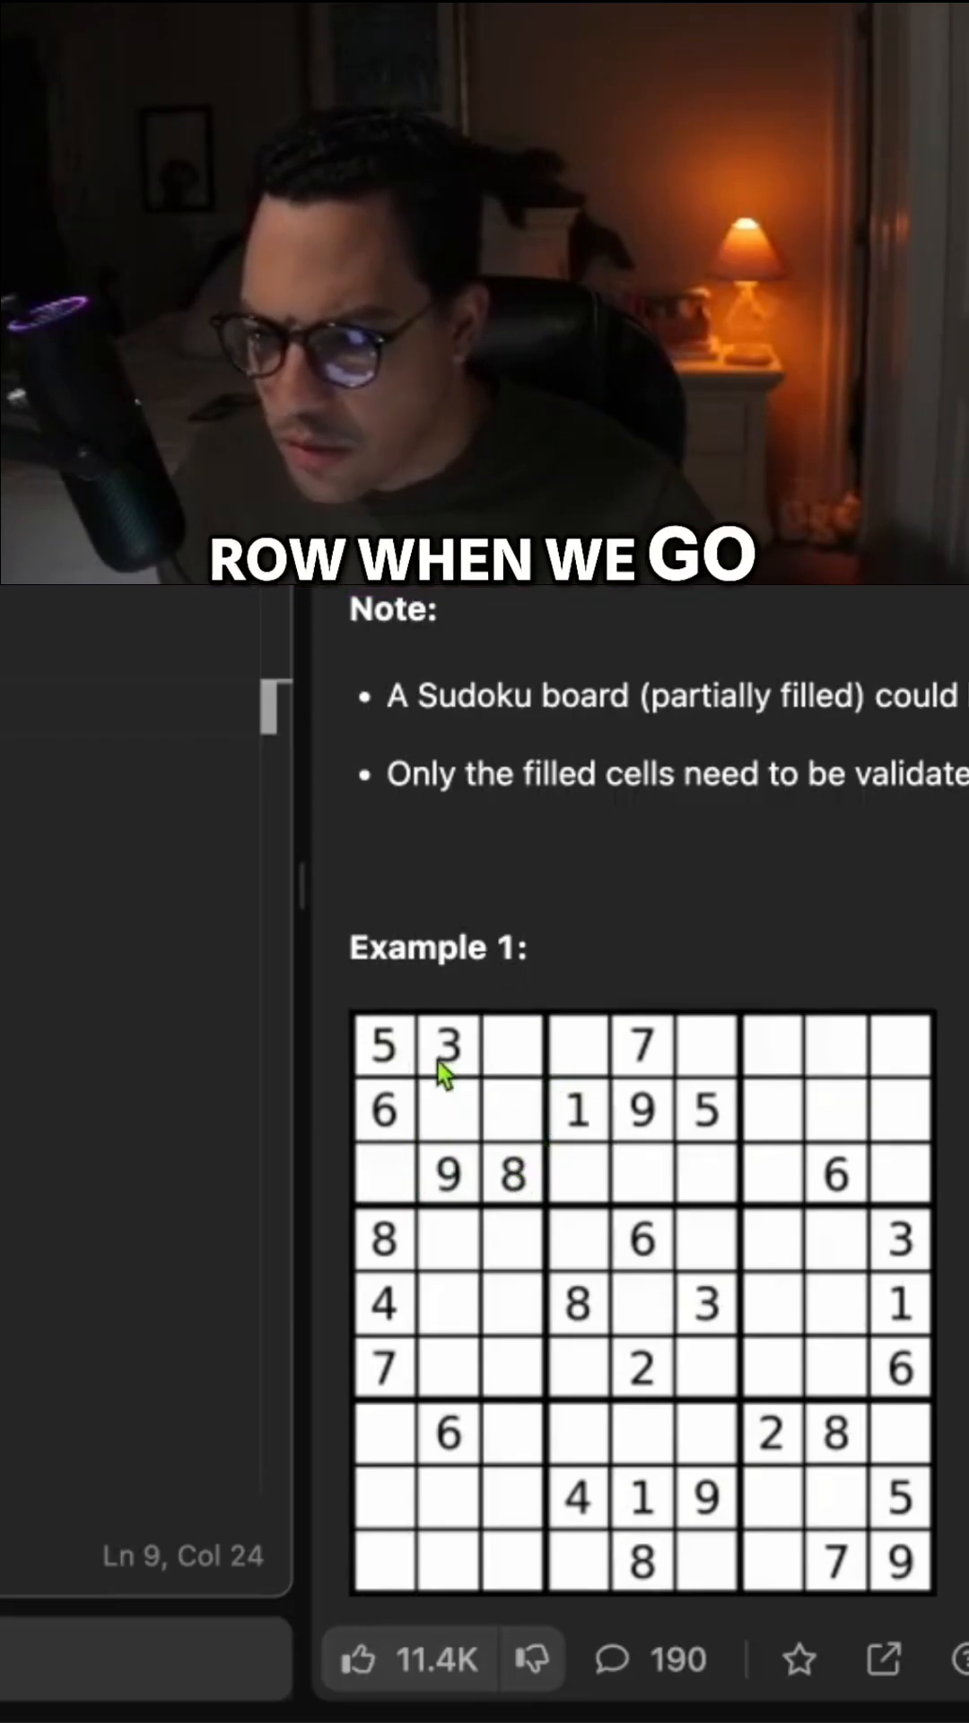
scroll(down, 3)
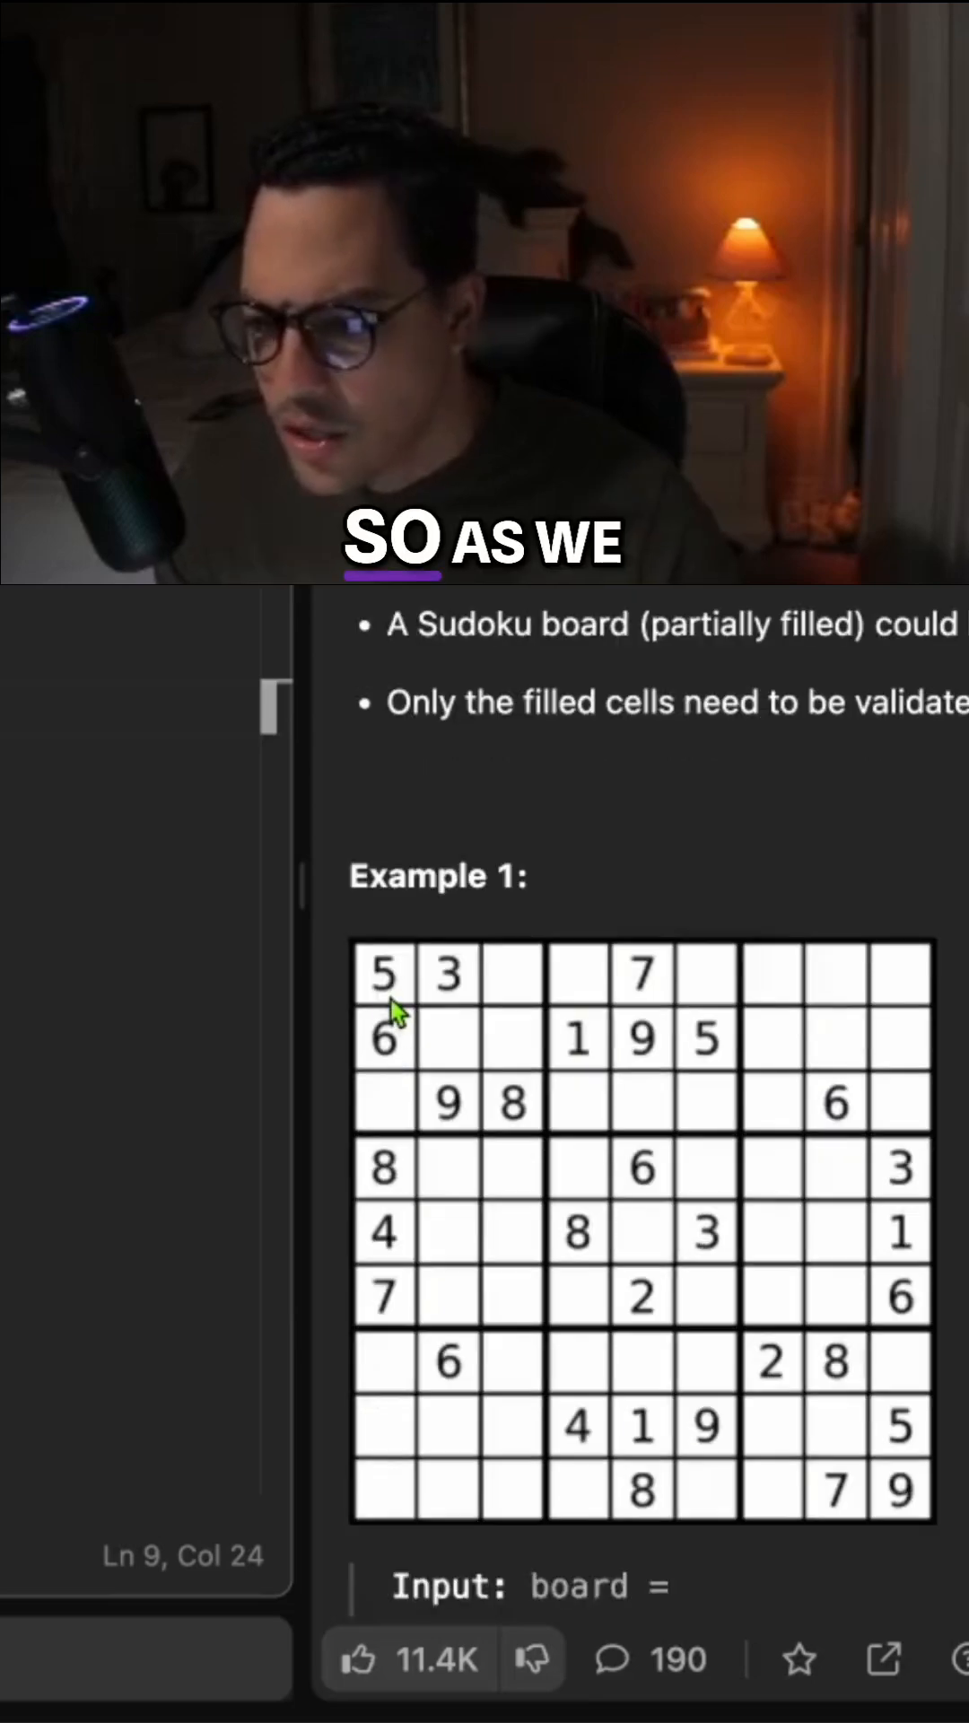
mouse_move(776, 1034)
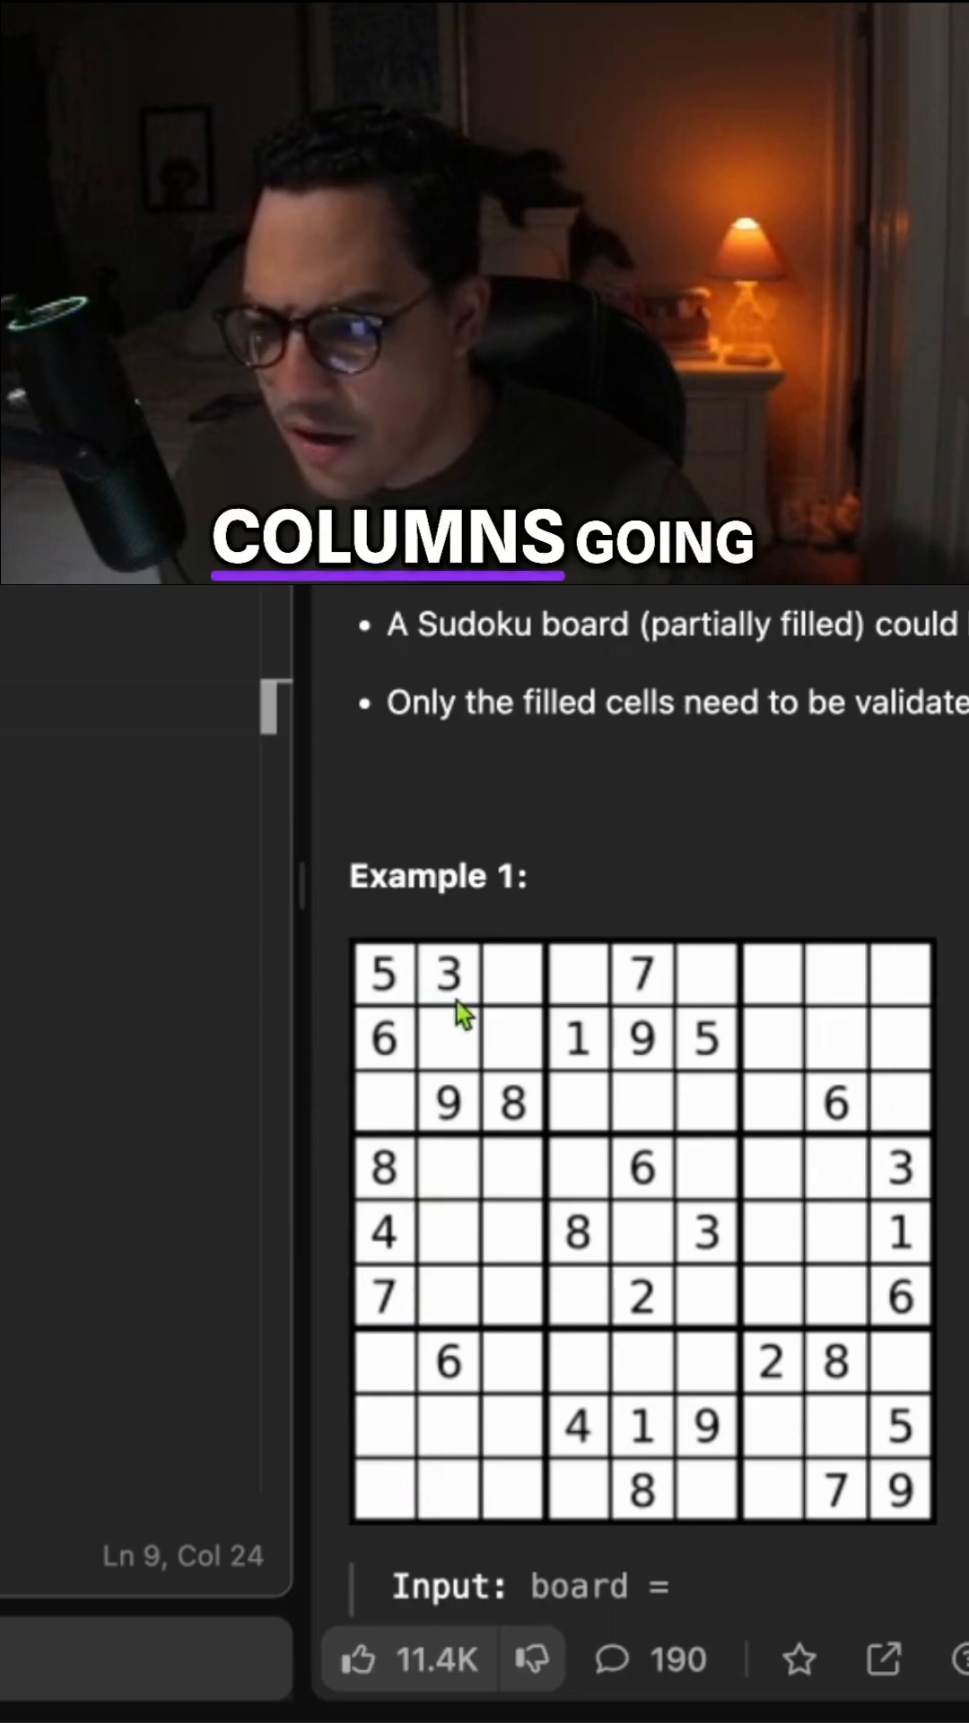
mouse_move(692, 1011)
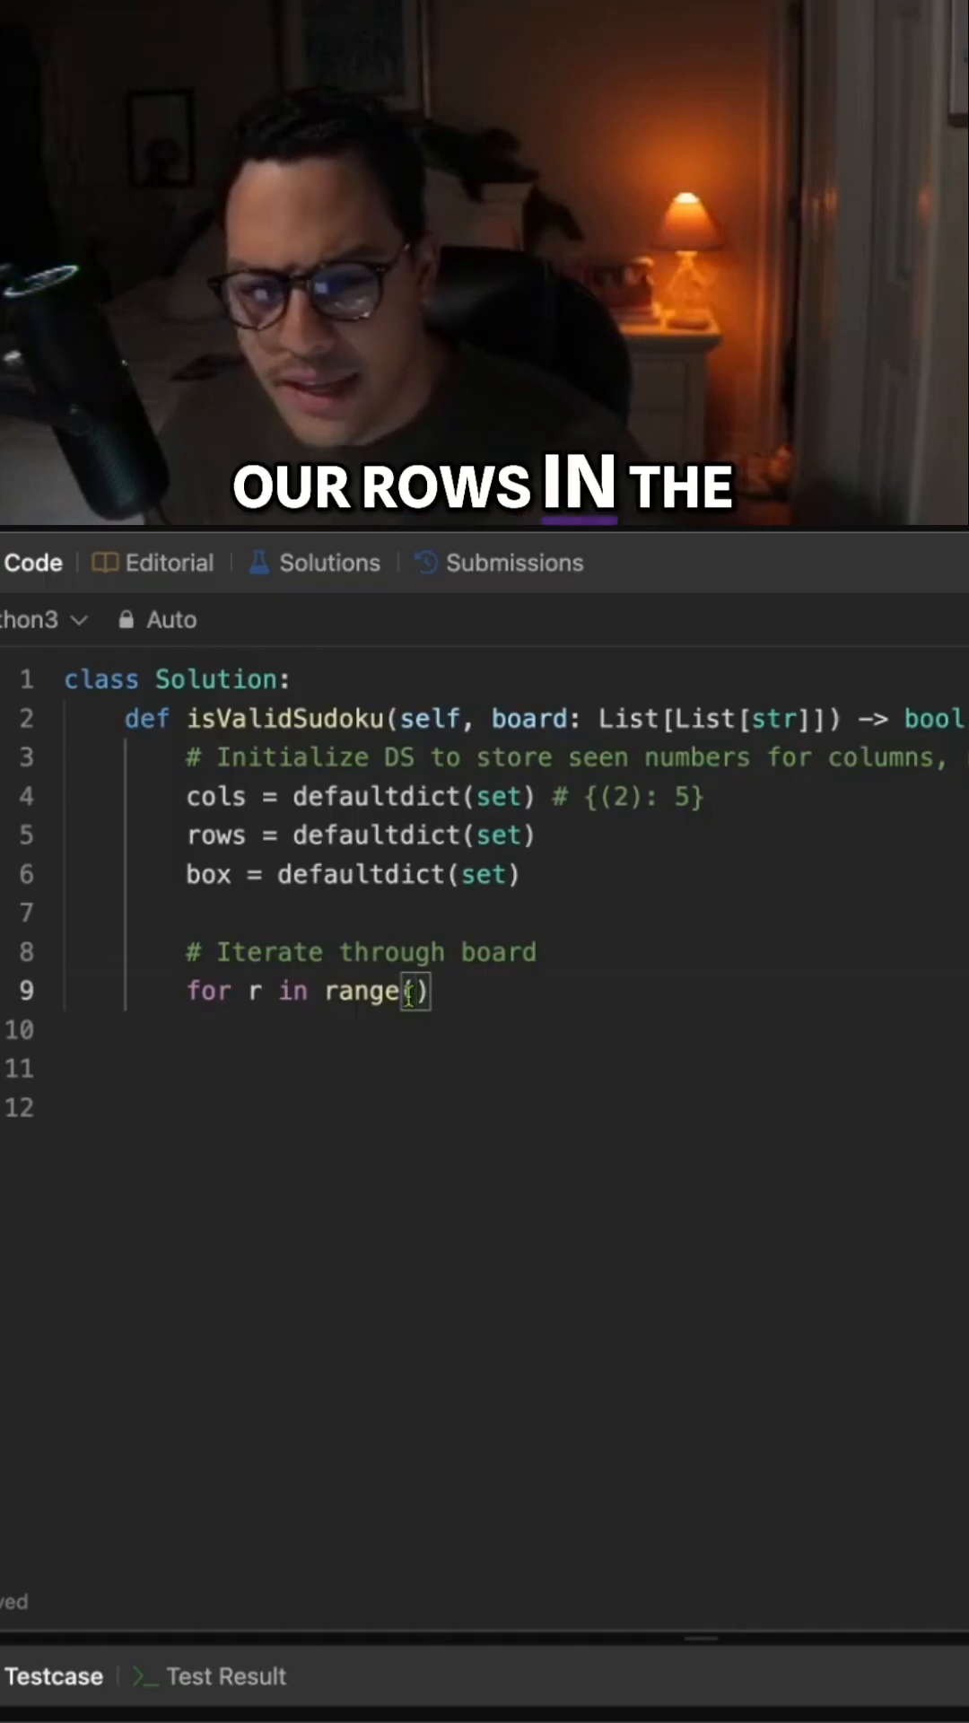
text(9)
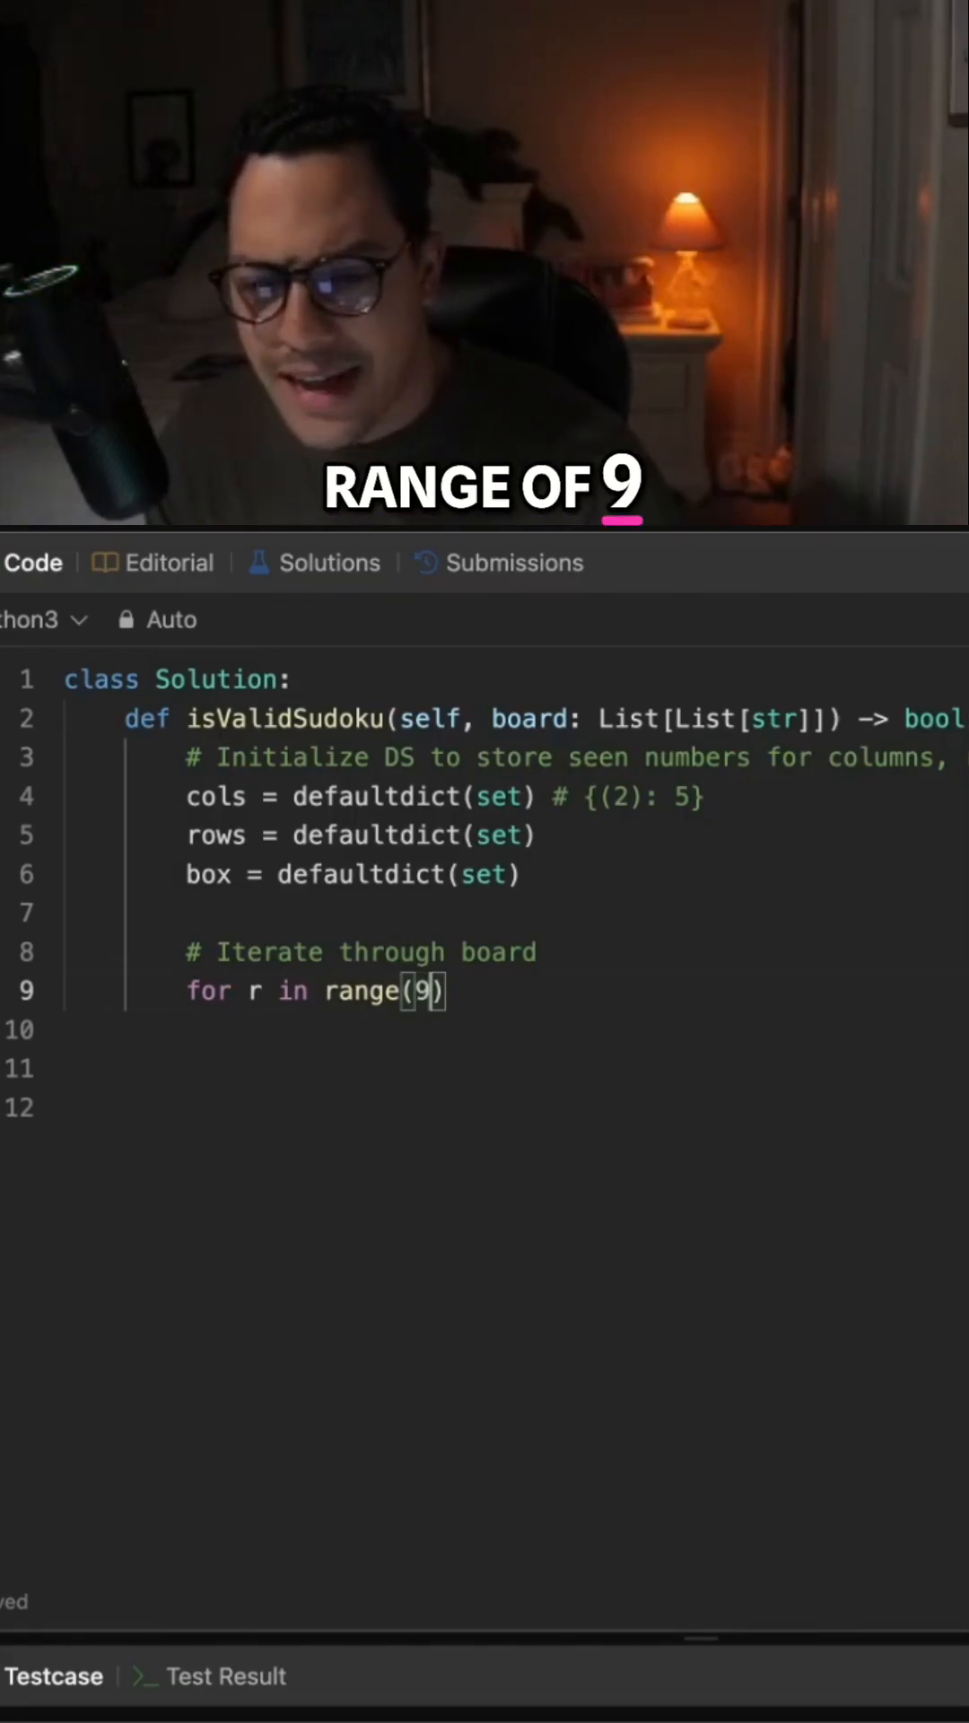
text(:)
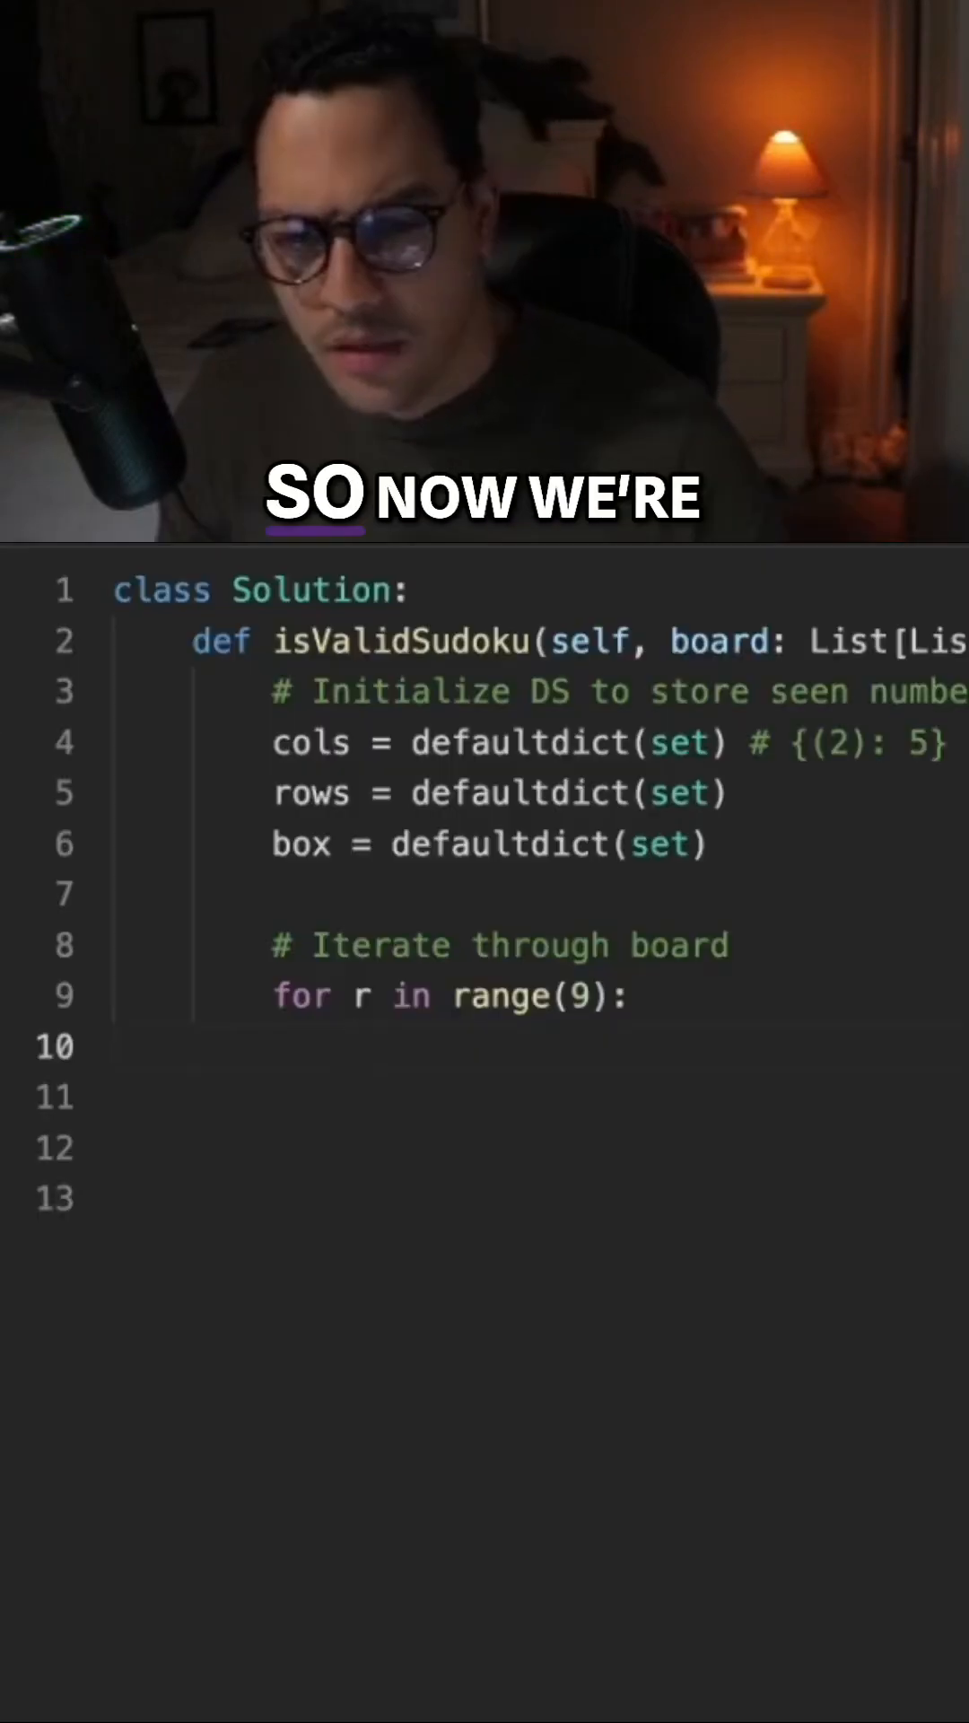
text(for)
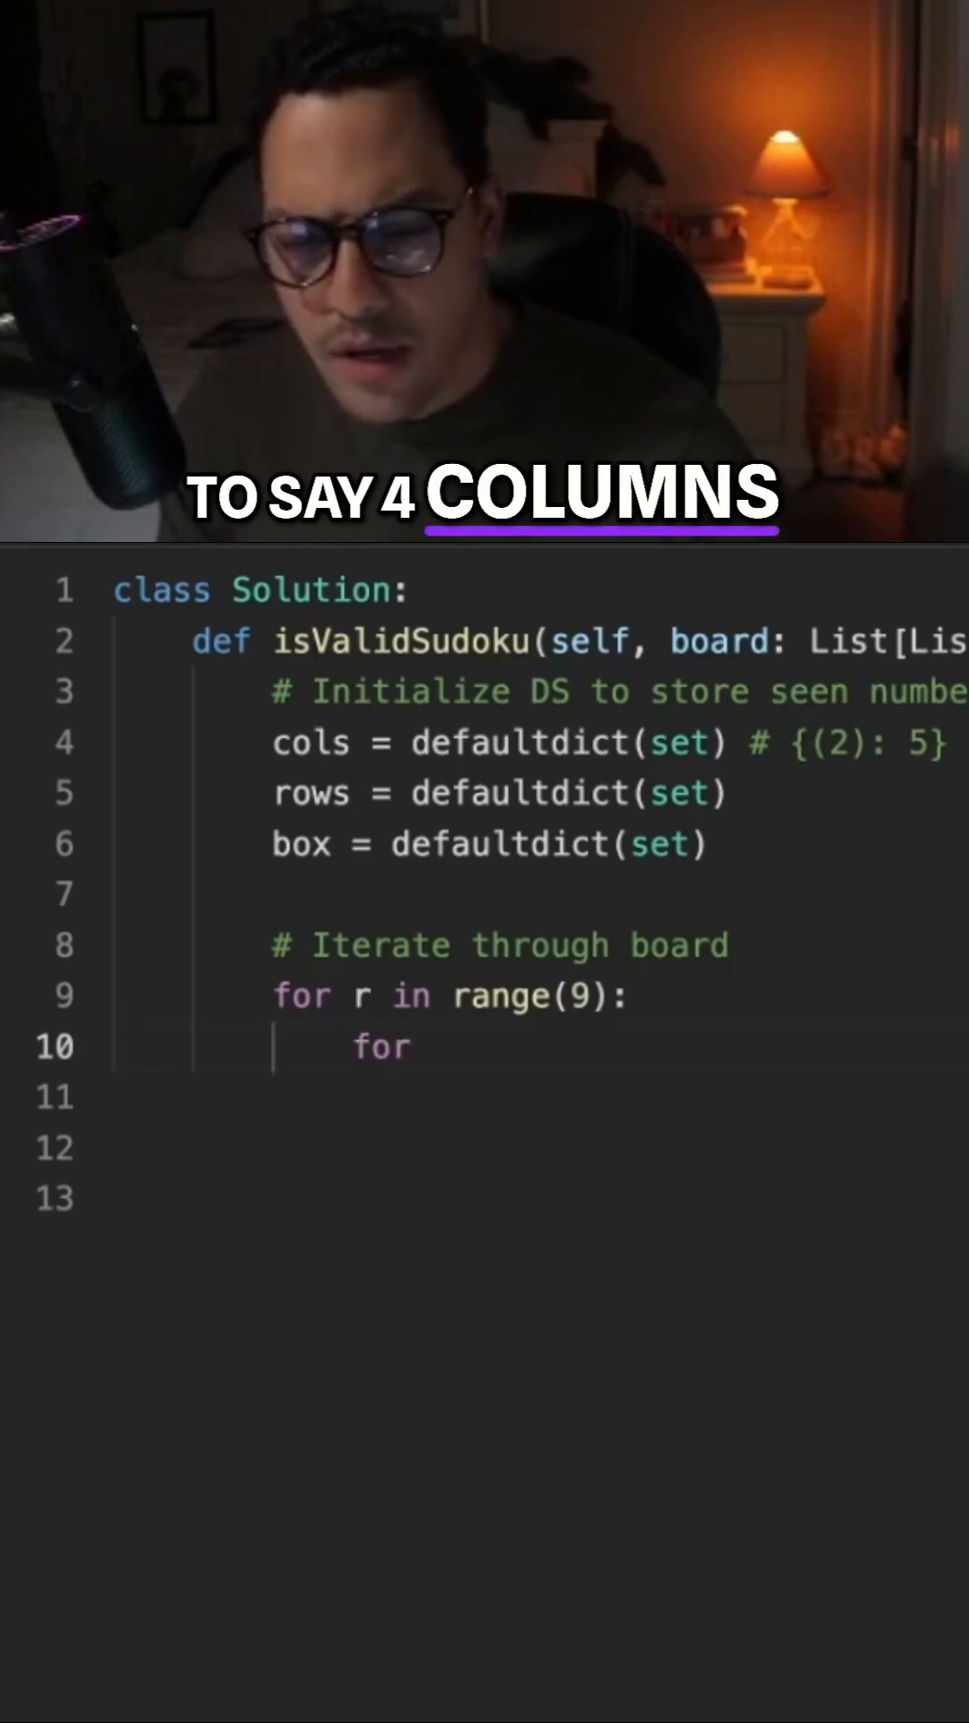